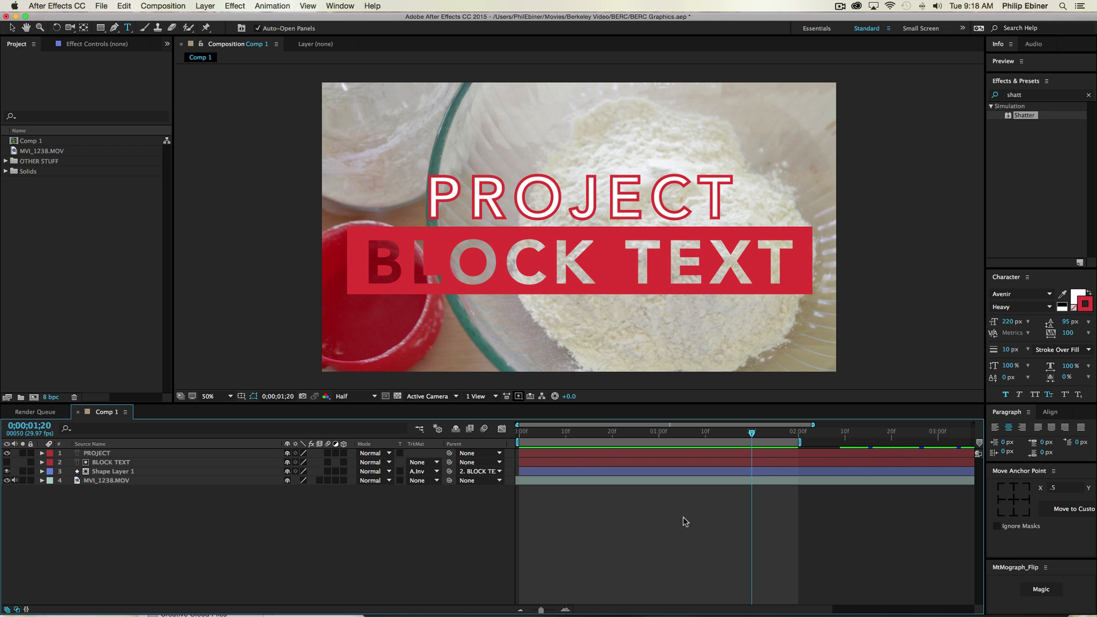
pyautogui.moveTo(674, 494)
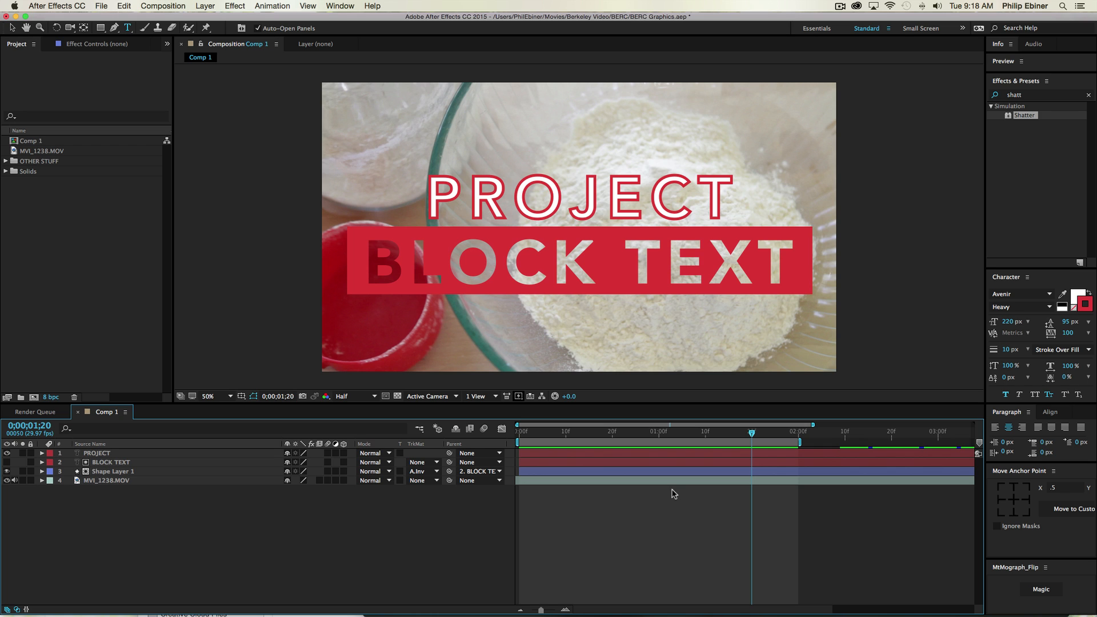
pyautogui.moveTo(770, 263)
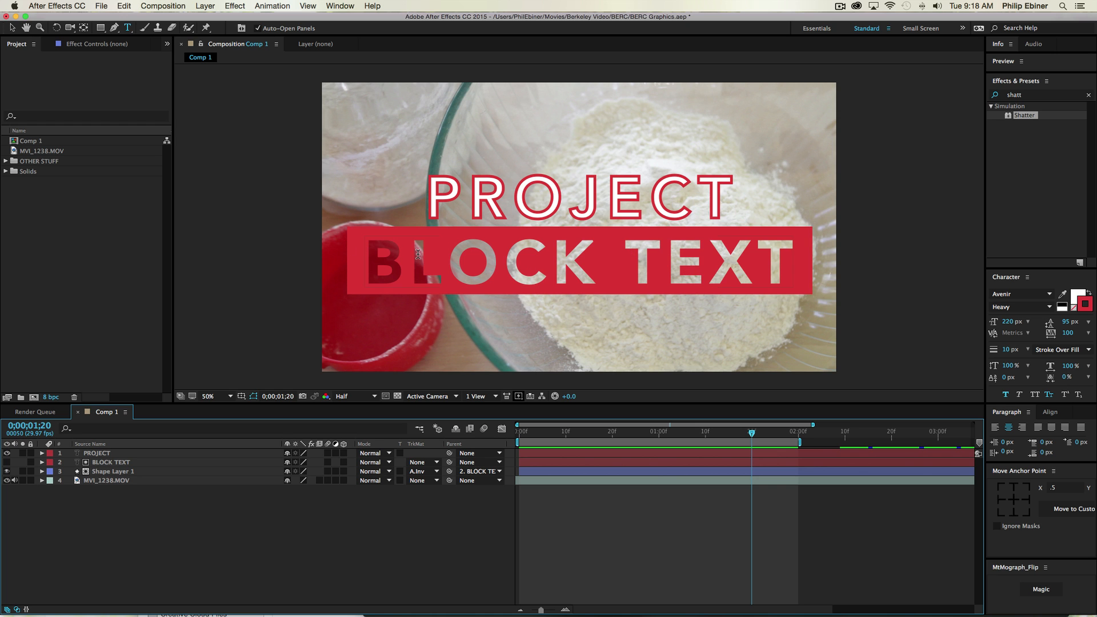
pyautogui.moveTo(548, 313)
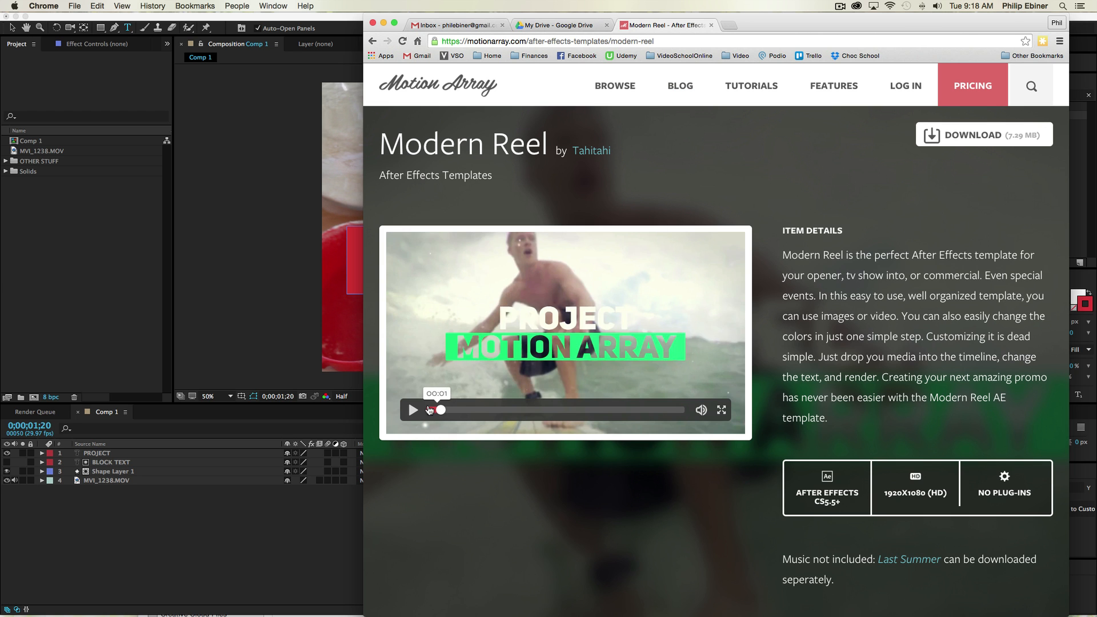
# Step: Play the Modern Reel template preview in Chrome before returning to After Effects
pyautogui.click(413, 410)
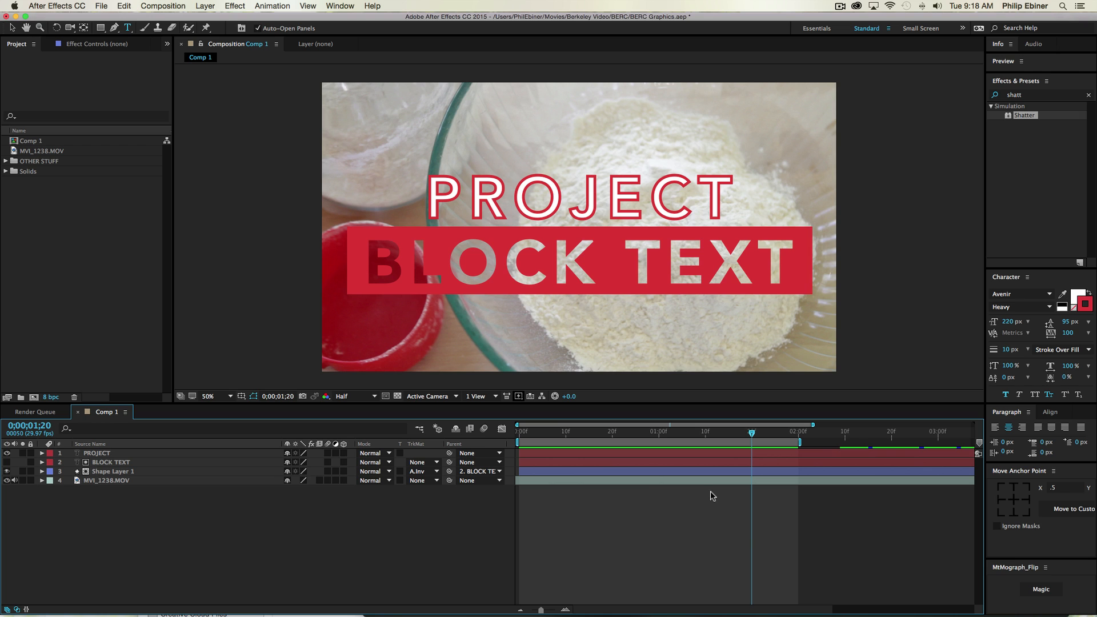
pyautogui.moveTo(39, 288)
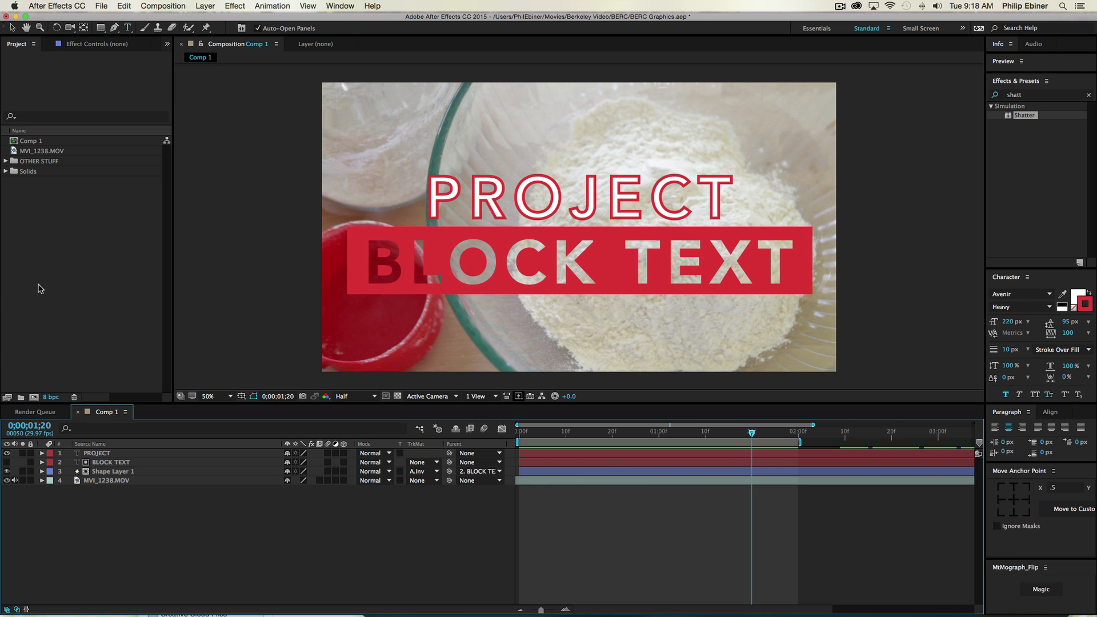
pyautogui.moveTo(33, 398)
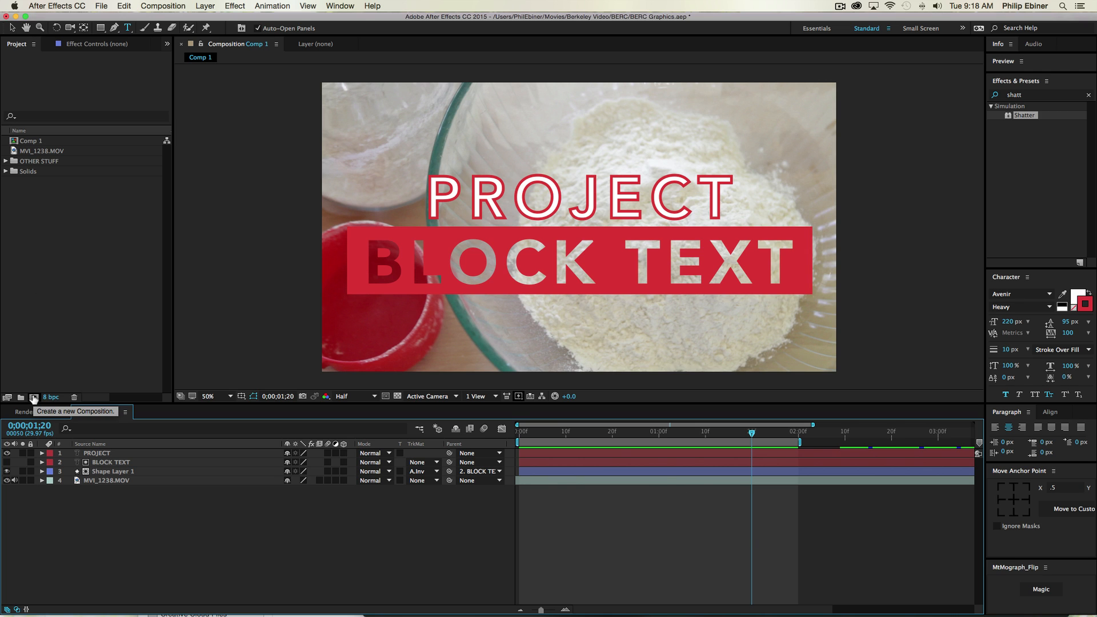
# Step: Create Comp 2 as a 1920×1080, 29.97 fps HDTV composition
pyautogui.click(35, 398)
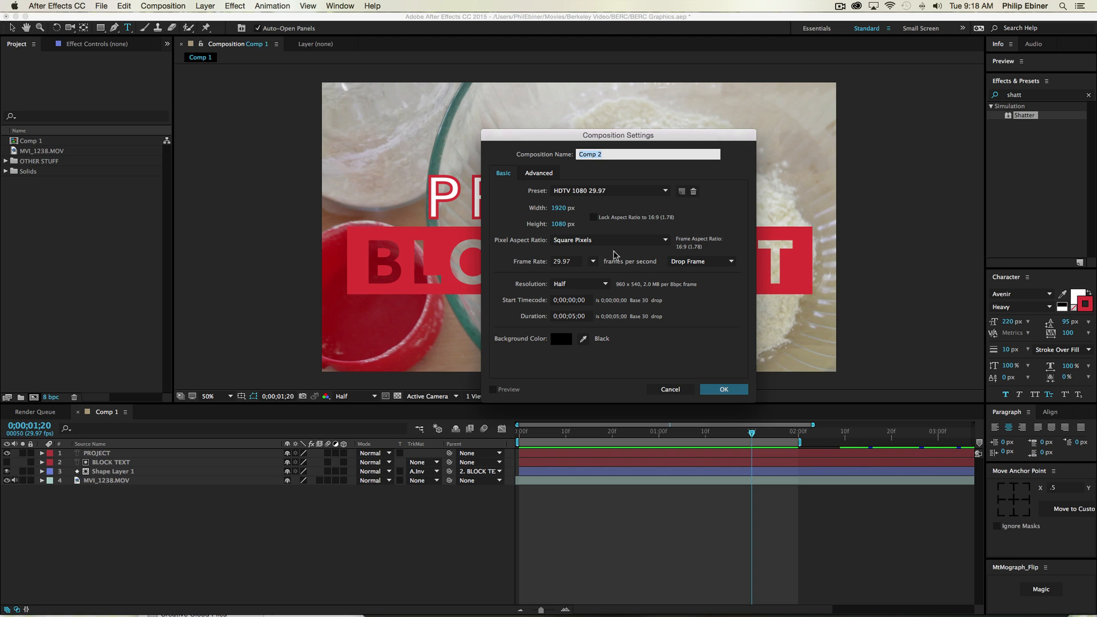
pyautogui.click(724, 389)
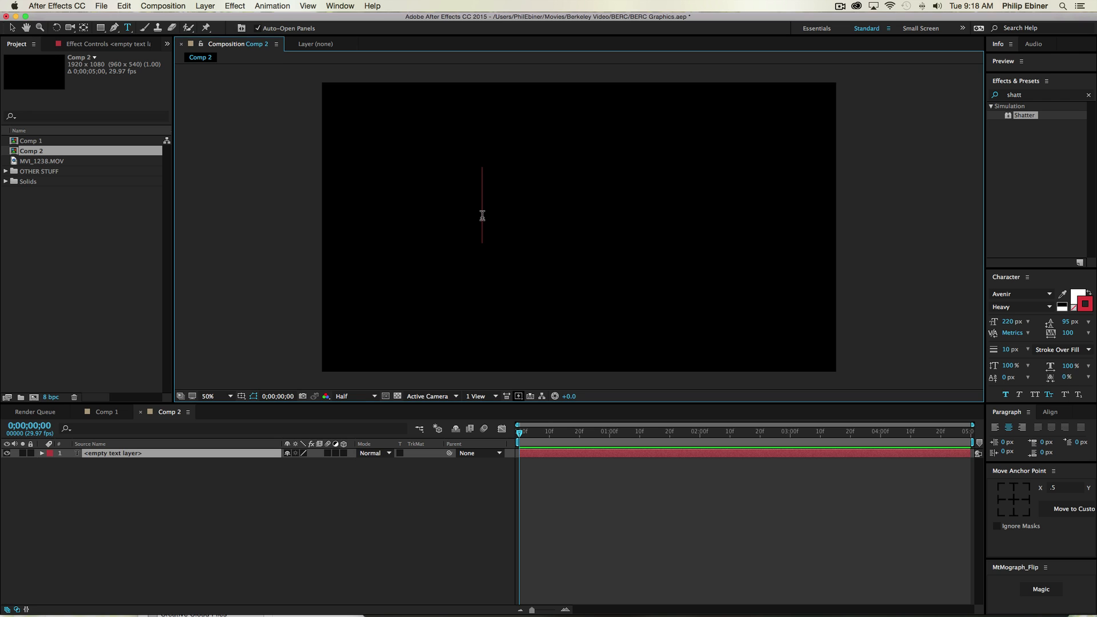
# Step: Enter the word SAMPLE as white Avenir Heavy text with a 0 px stroke
pyautogui.write('SAMPLE')
pyautogui.click(1010, 349)
pyautogui.write('0')
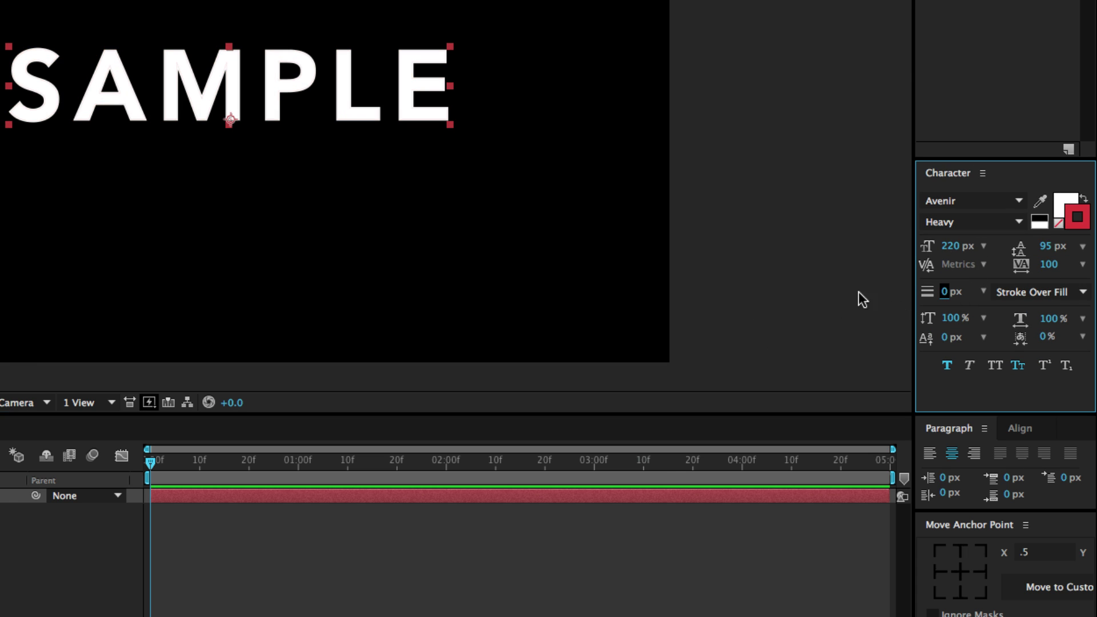
pyautogui.moveTo(1017, 232)
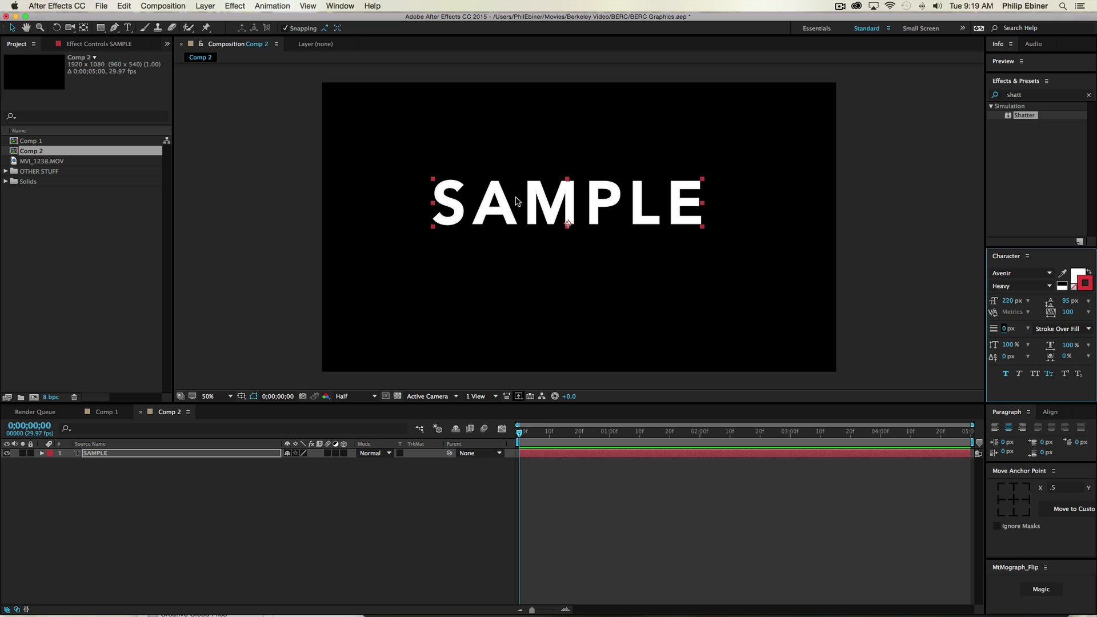
pyautogui.moveTo(547, 151)
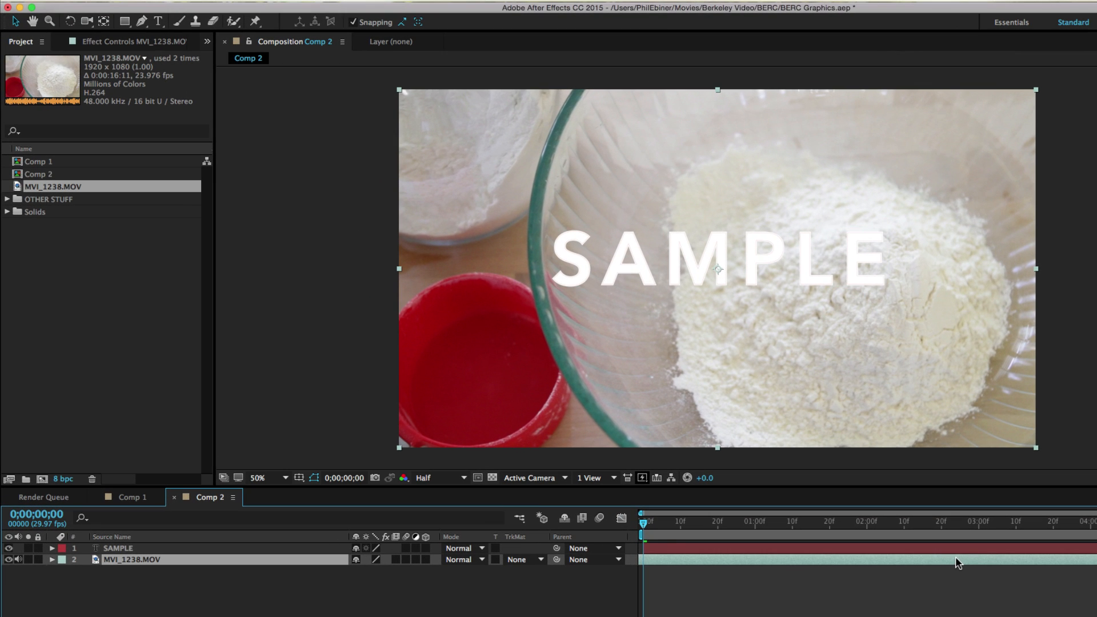
pyautogui.moveTo(786, 549)
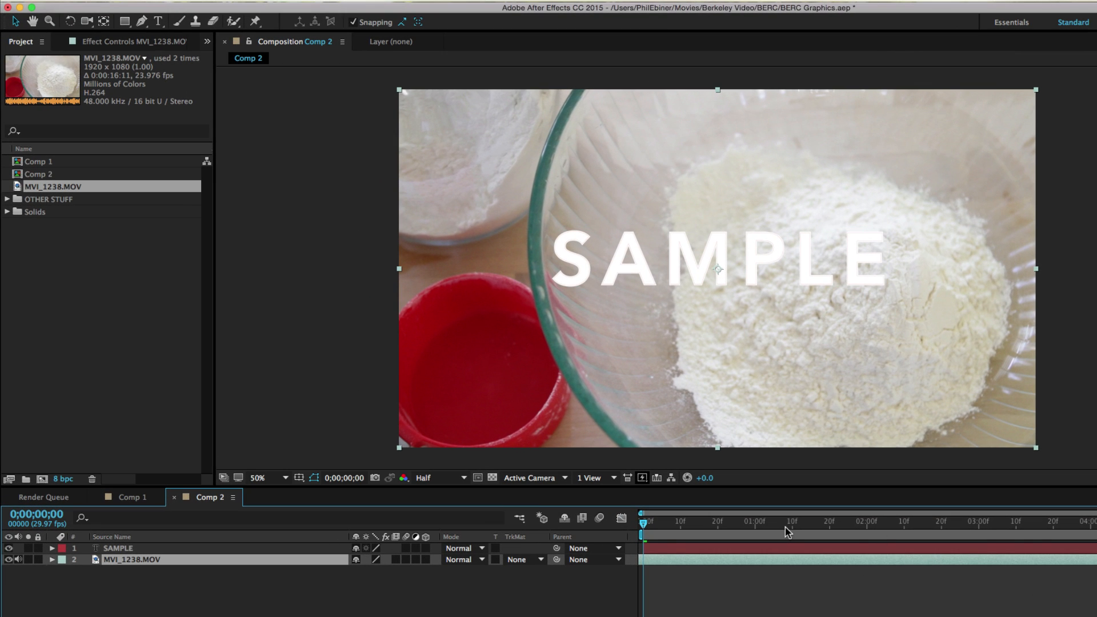
# Step: Leave MVI_1238.MOV under the SAMPLE layer and deselect it in the timeline
pyautogui.click(117, 549)
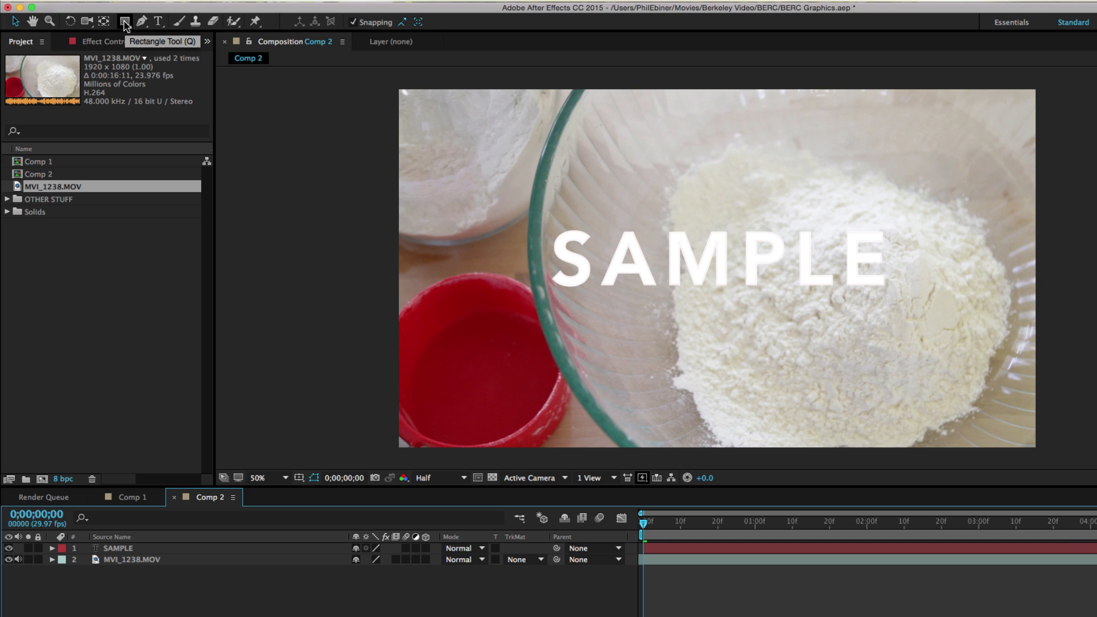
# Step: Switch to the Rectangle tool to draw a red-filled bar behind SAMPLE
pyautogui.click(142, 22)
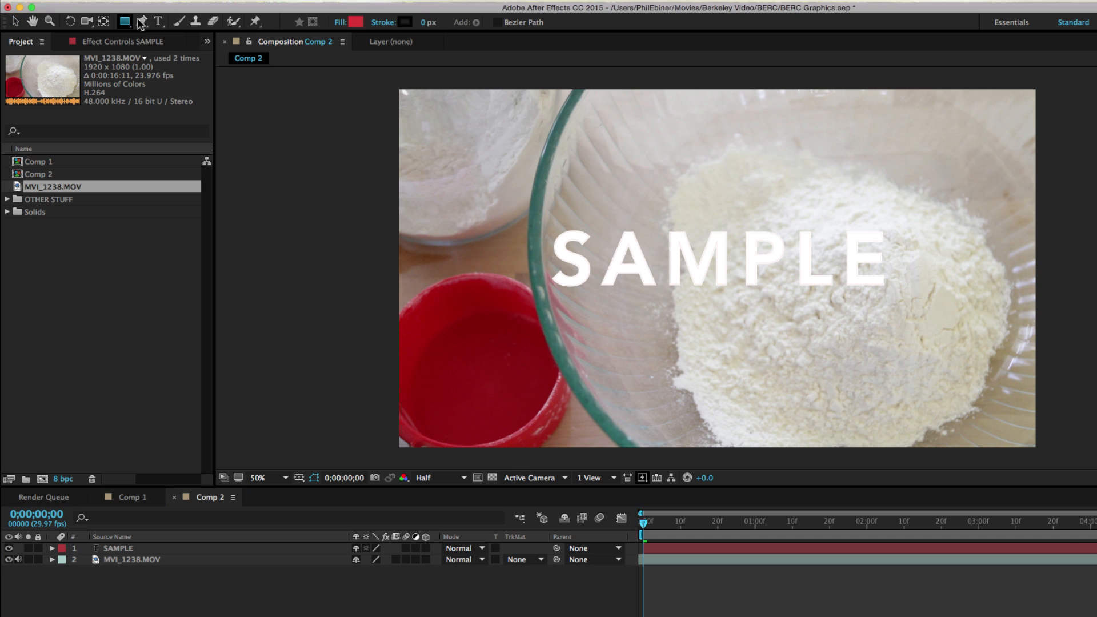
pyautogui.moveTo(355, 22)
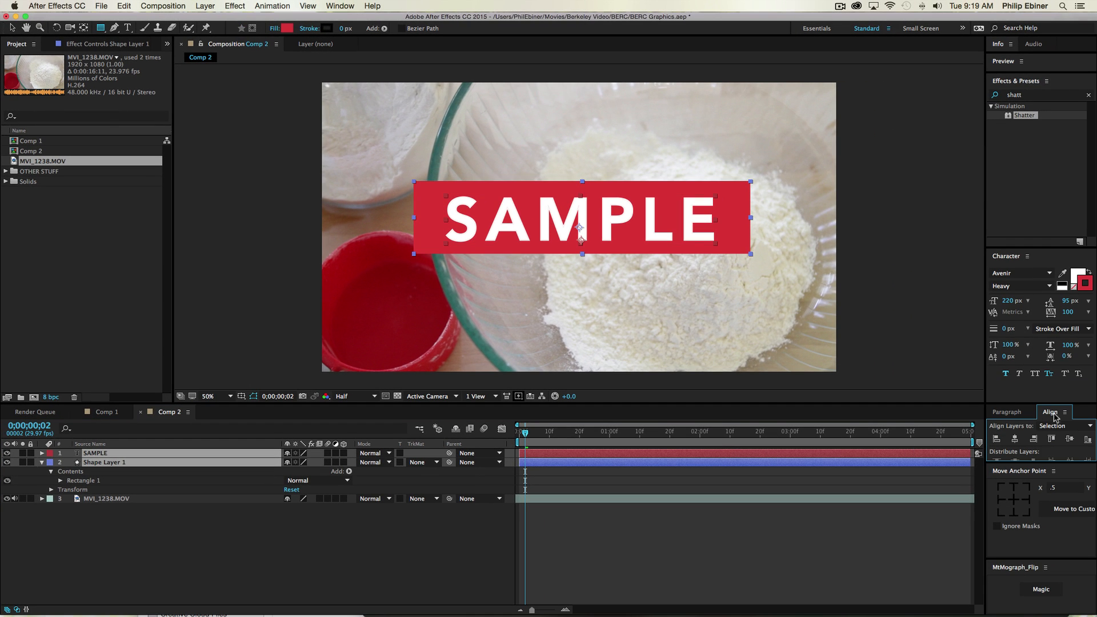
# Step: Use the Align panel to centre the SAMPLE text on the red rectangle
pyautogui.click(338, 6)
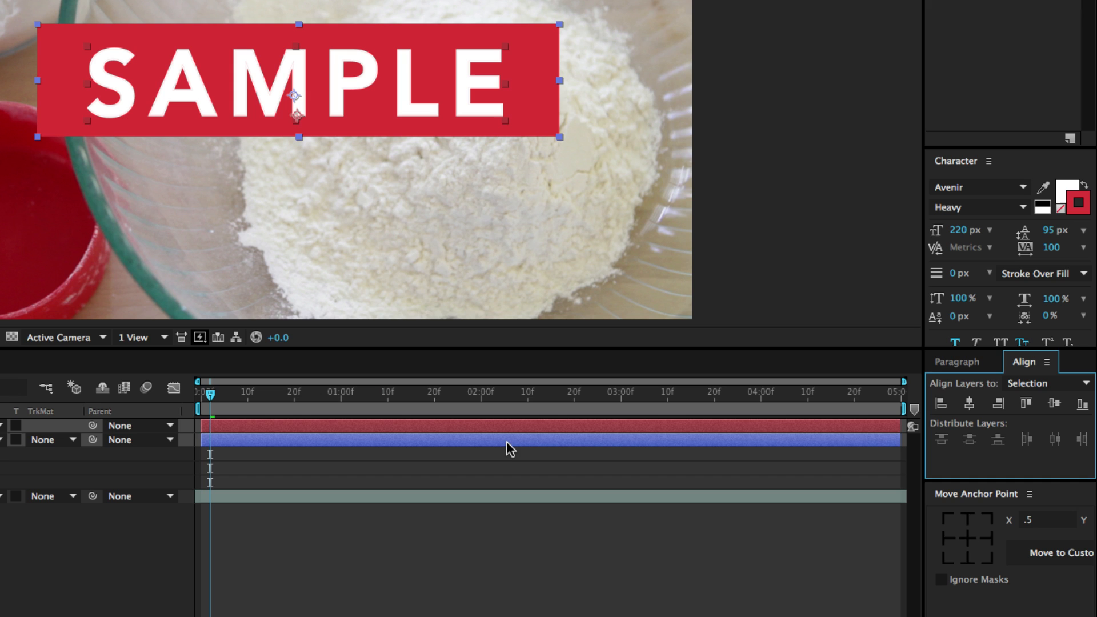
pyautogui.moveTo(965, 398)
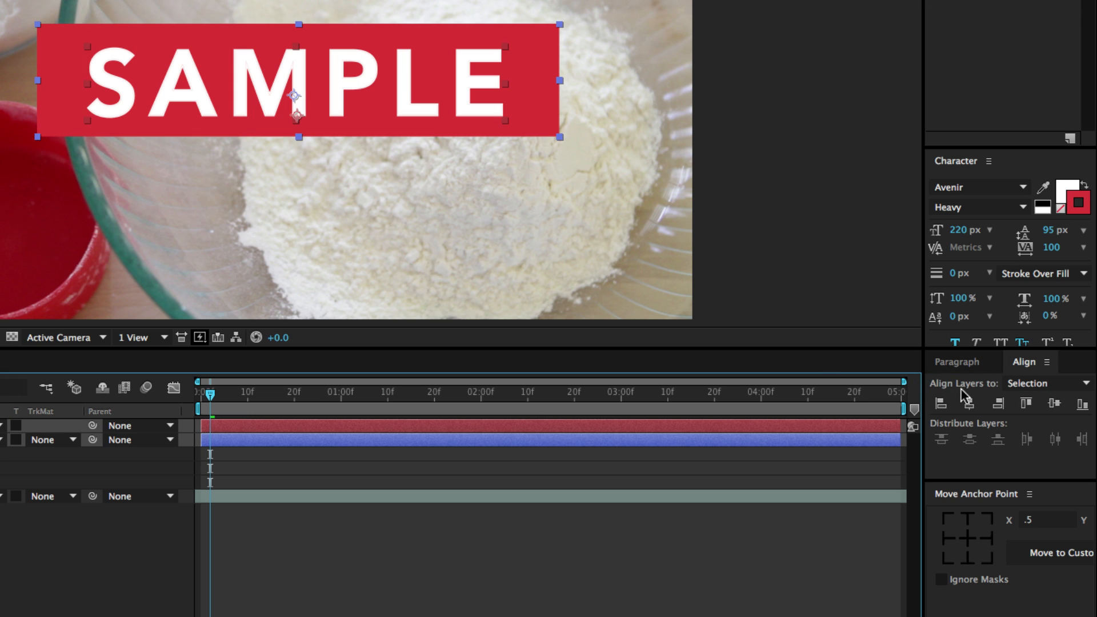
pyautogui.click(969, 405)
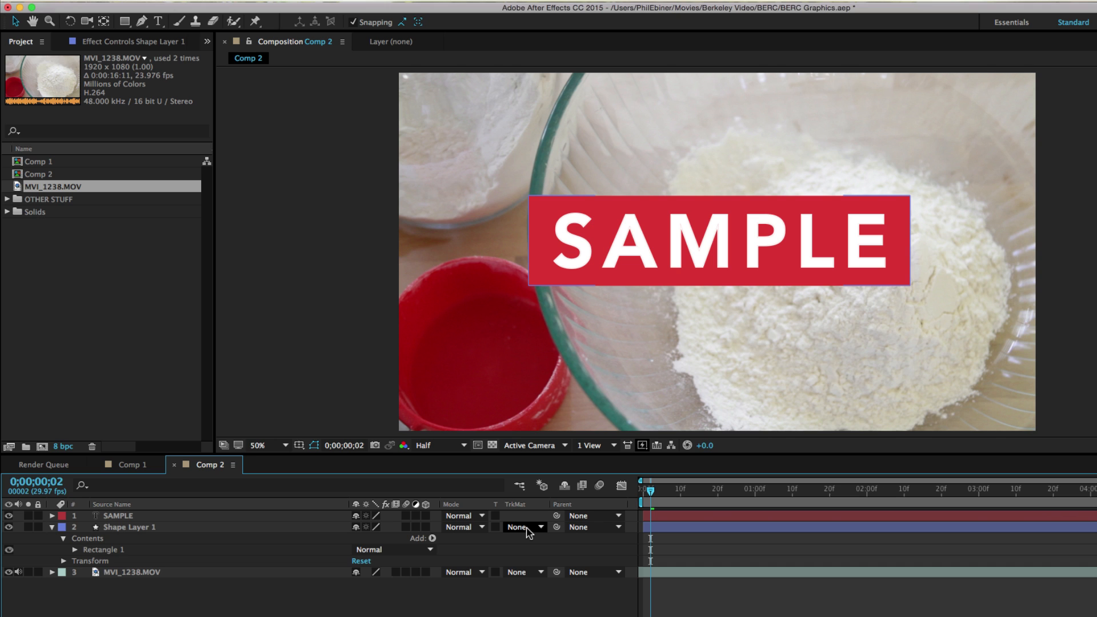
# Step: Set Shape Layer 1's track matte to Alpha Matte "SAMPLE"
pyautogui.click(521, 527)
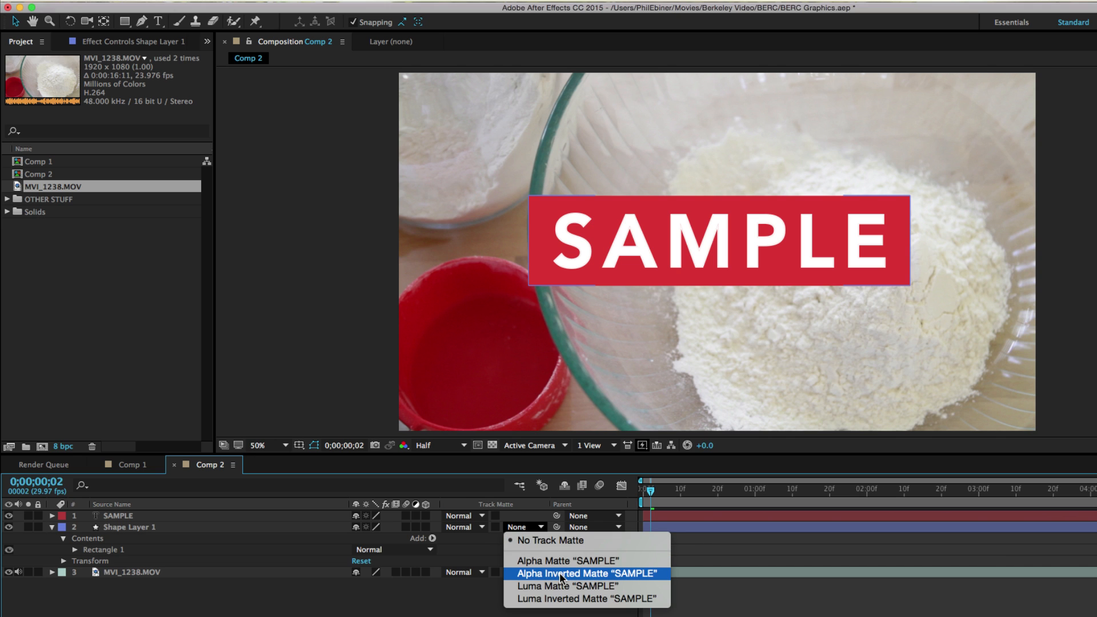
pyautogui.click(565, 560)
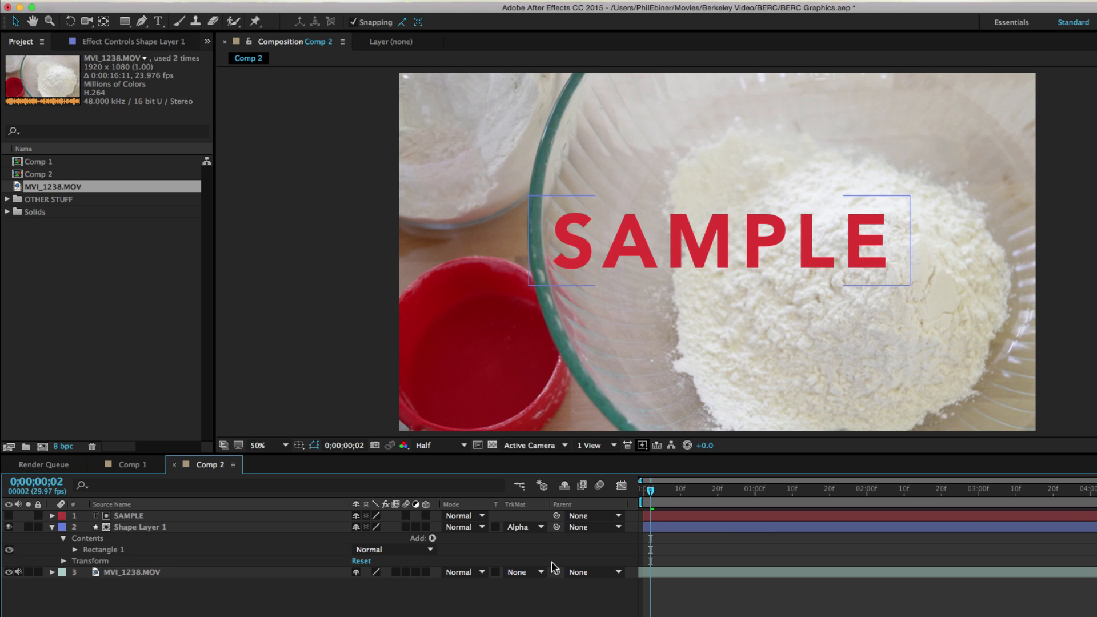
pyautogui.moveTo(569, 233)
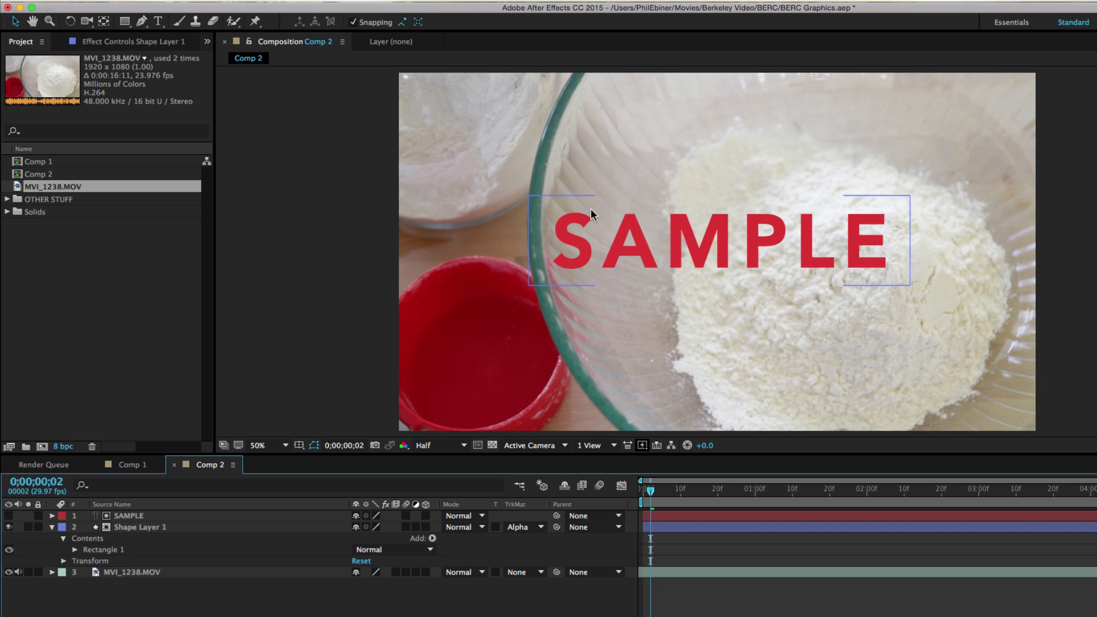
# Step: Change the matte to Alpha Inverted Matte "SAMPLE" so the word cuts out of the bar
pyautogui.click(521, 527)
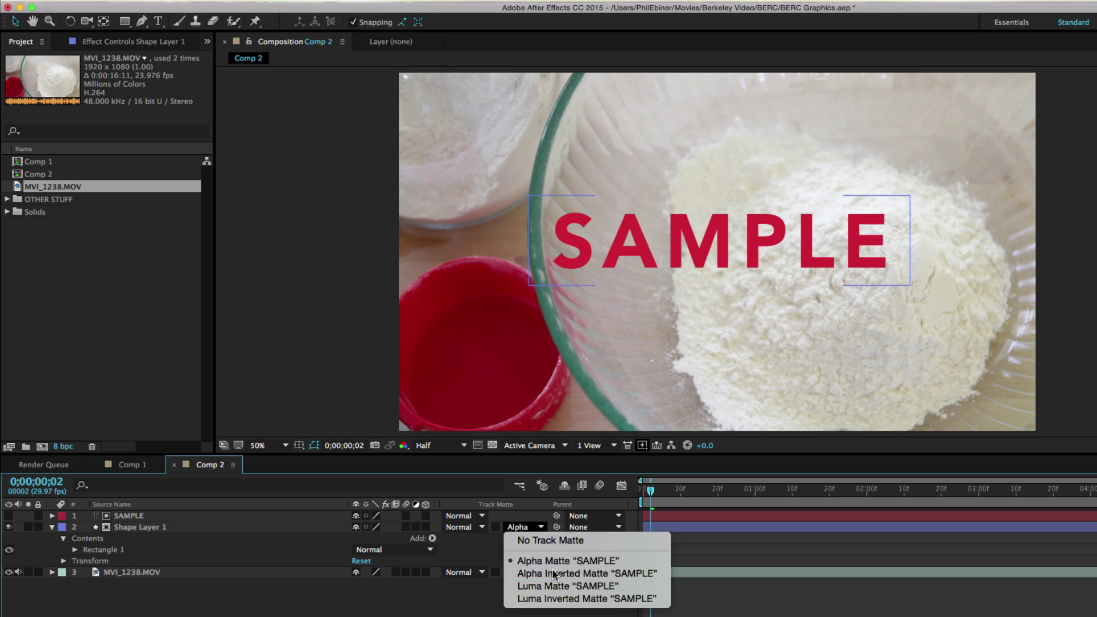
pyautogui.click(586, 573)
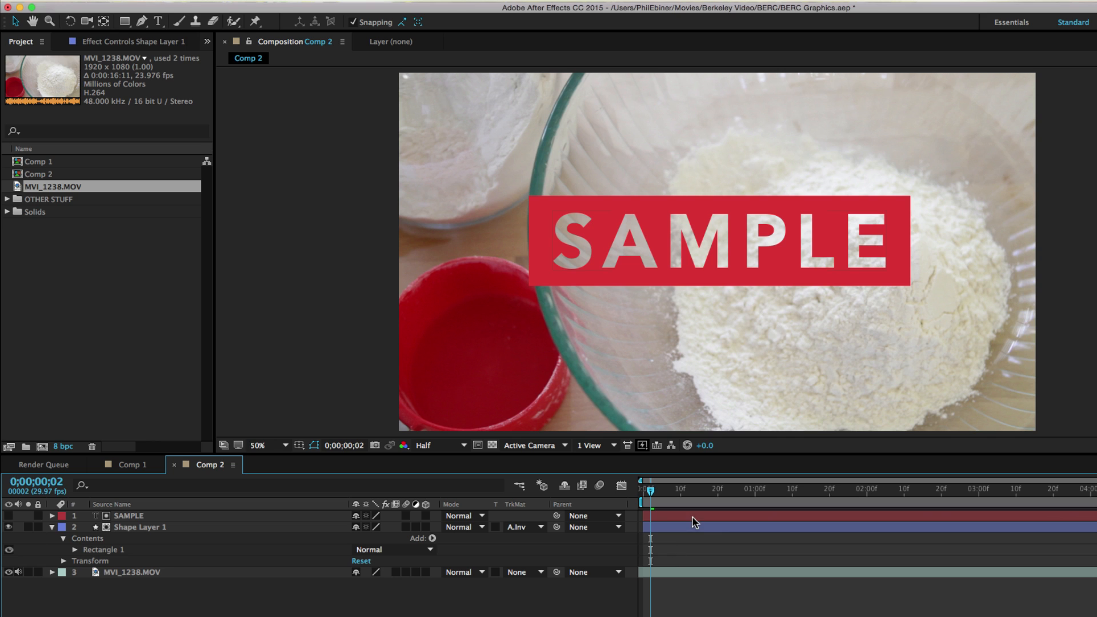
pyautogui.click(127, 516)
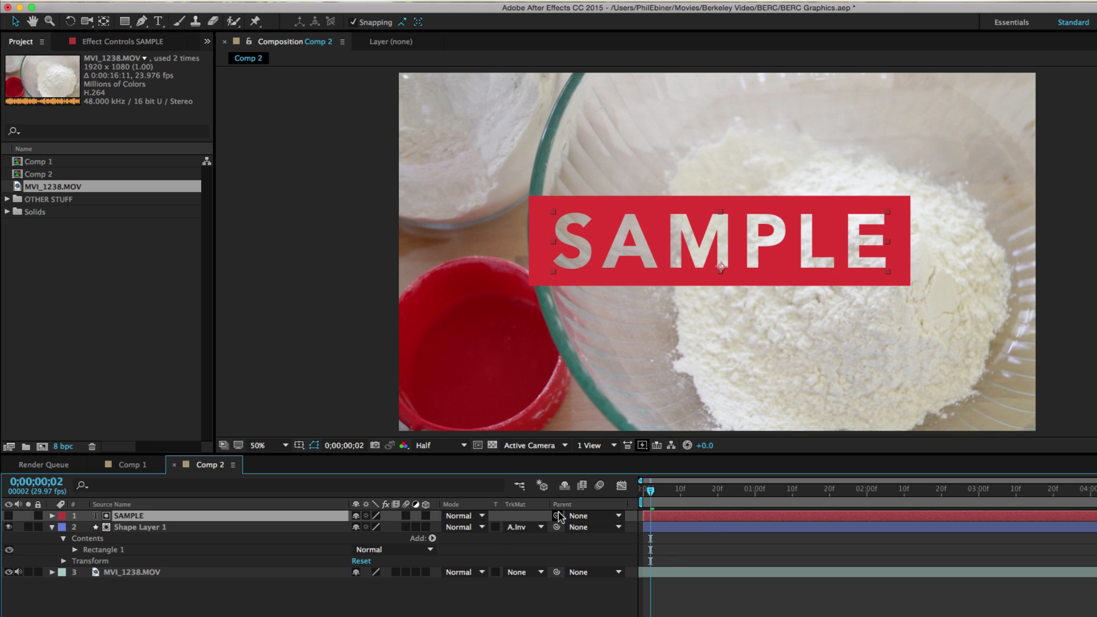
# Step: Parent Shape Layer 1 to the SAMPLE text layer so the bar follows it
pyautogui.click(160, 527)
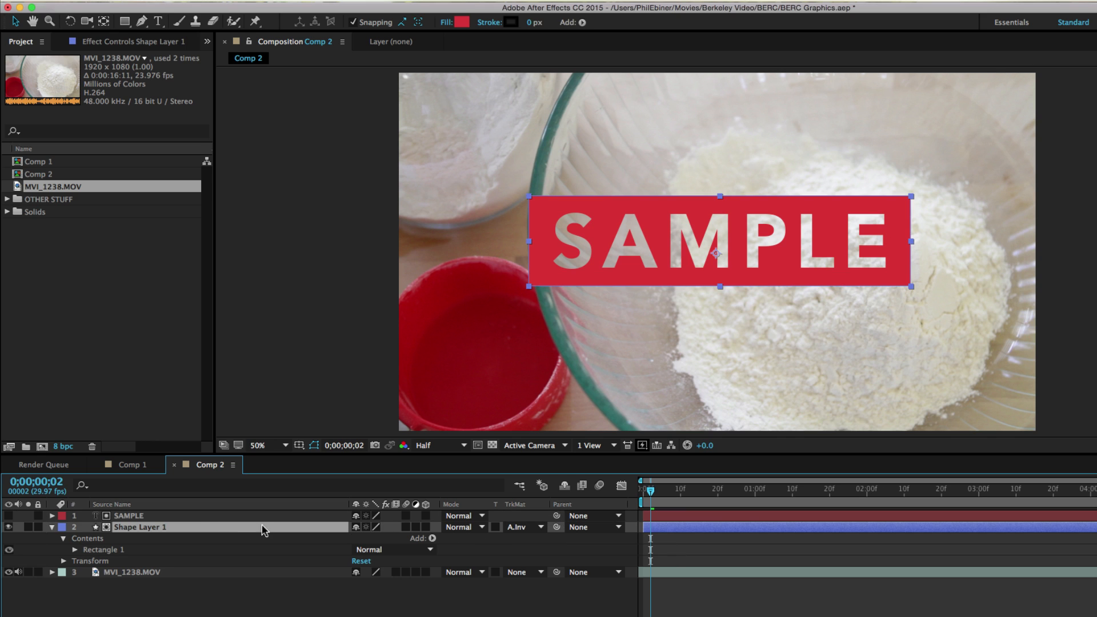
pyautogui.moveTo(556, 514)
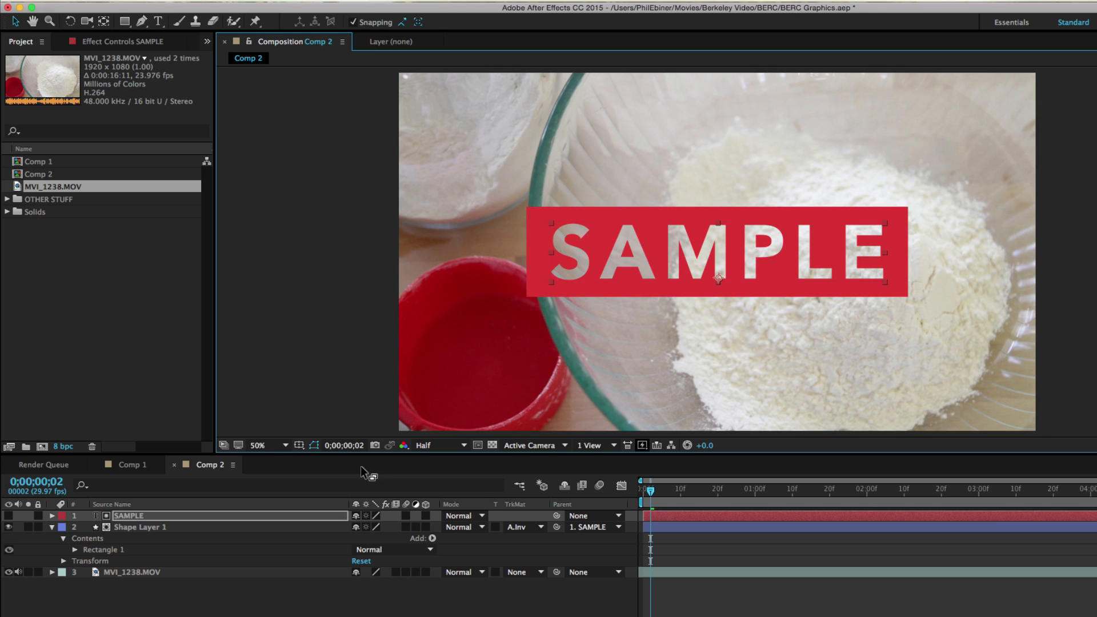
pyautogui.moveTo(535, 519)
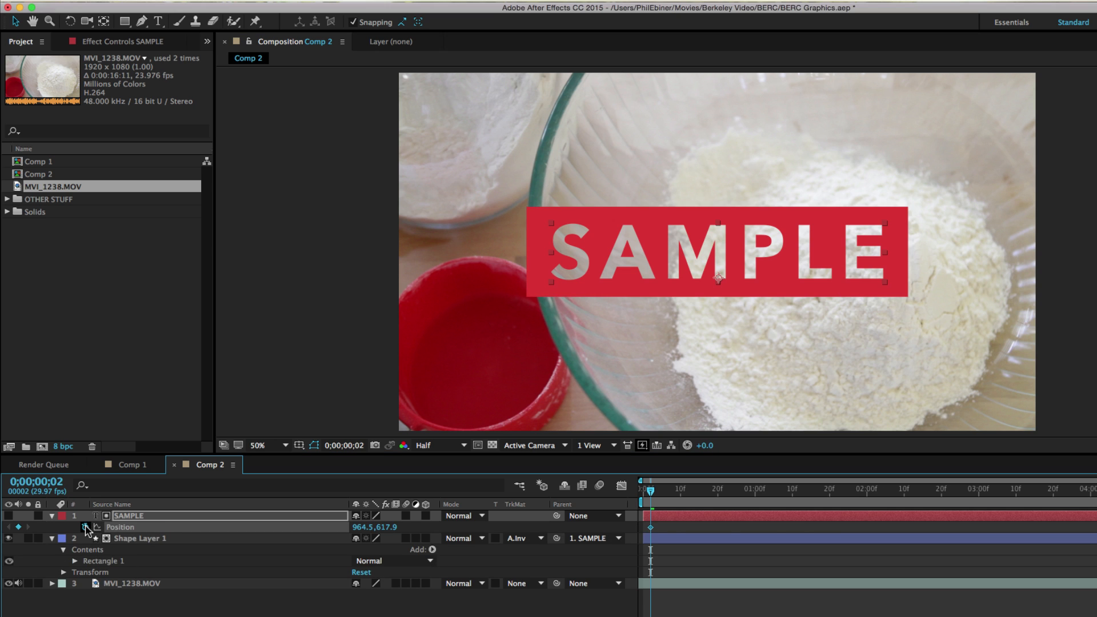
# Step: Keyframe the SAMPLE layer's Scale from 100% down to 94% over the first second
pyautogui.click(88, 527)
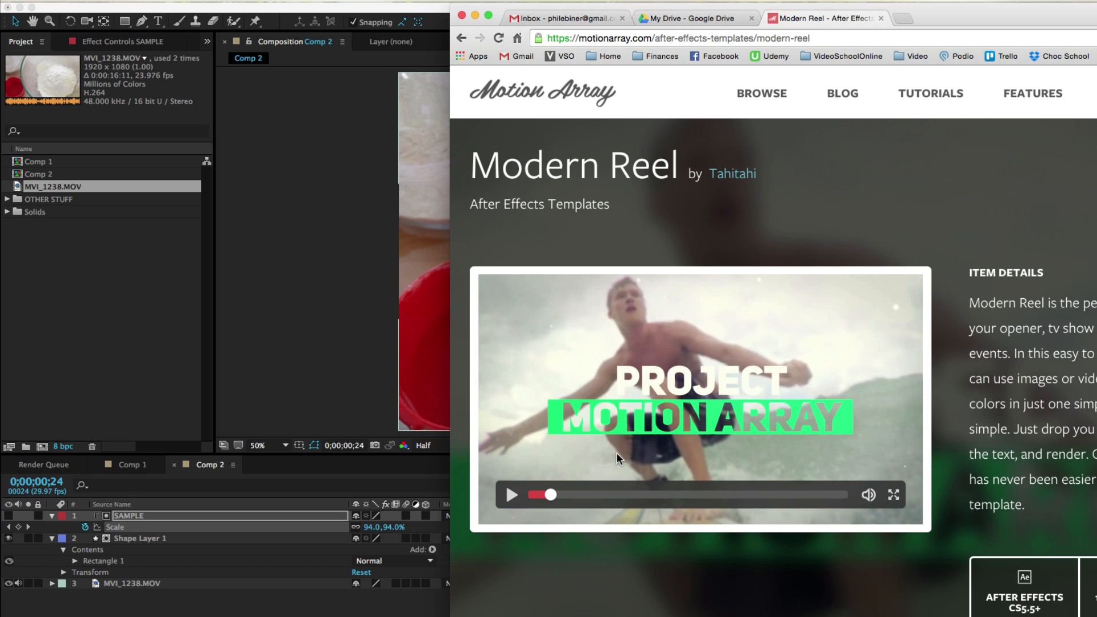
pyautogui.click(512, 495)
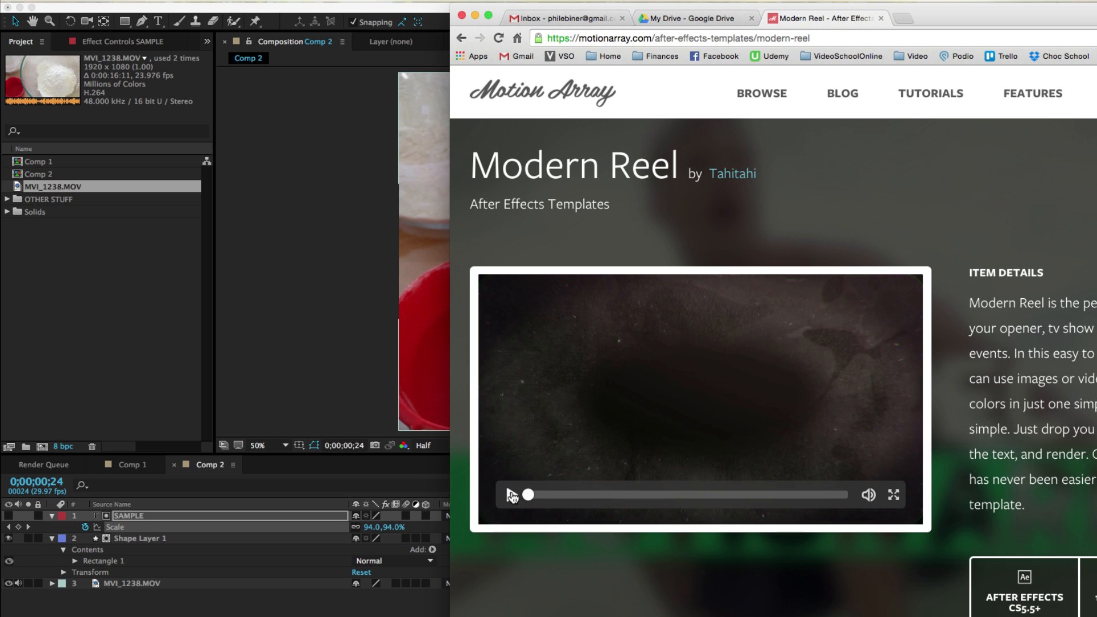
pyautogui.click(512, 494)
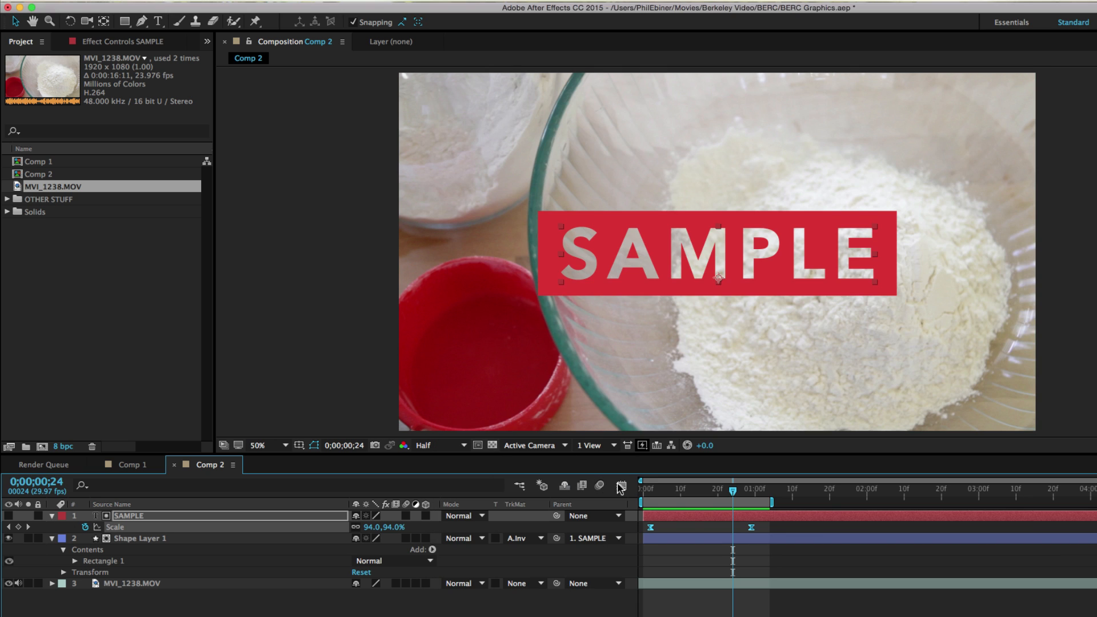
pyautogui.click(143, 539)
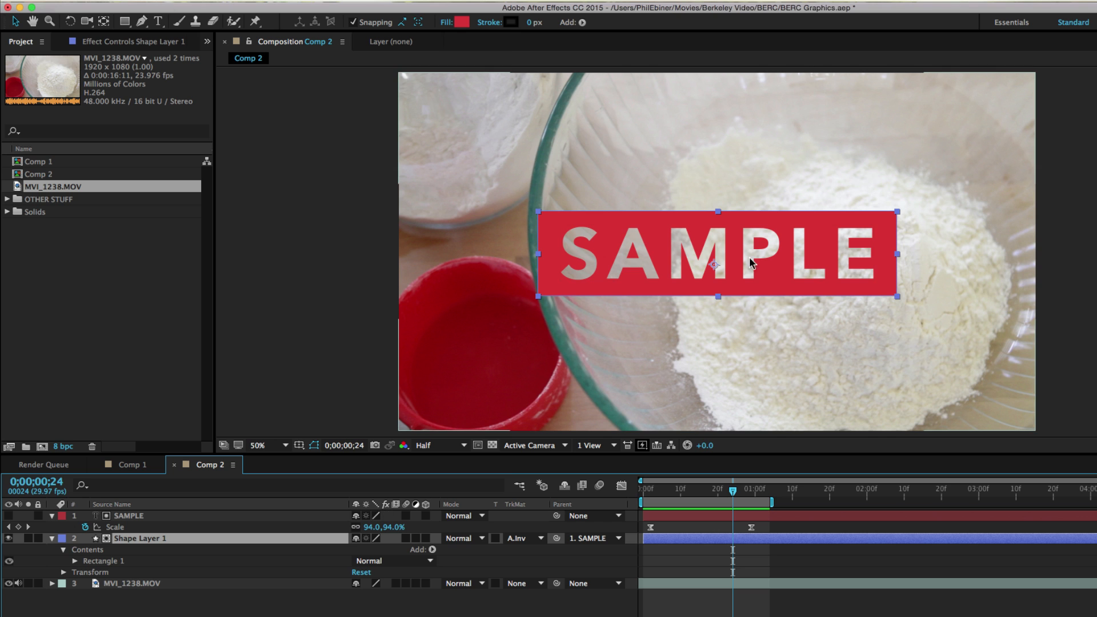
pyautogui.moveTo(776, 492)
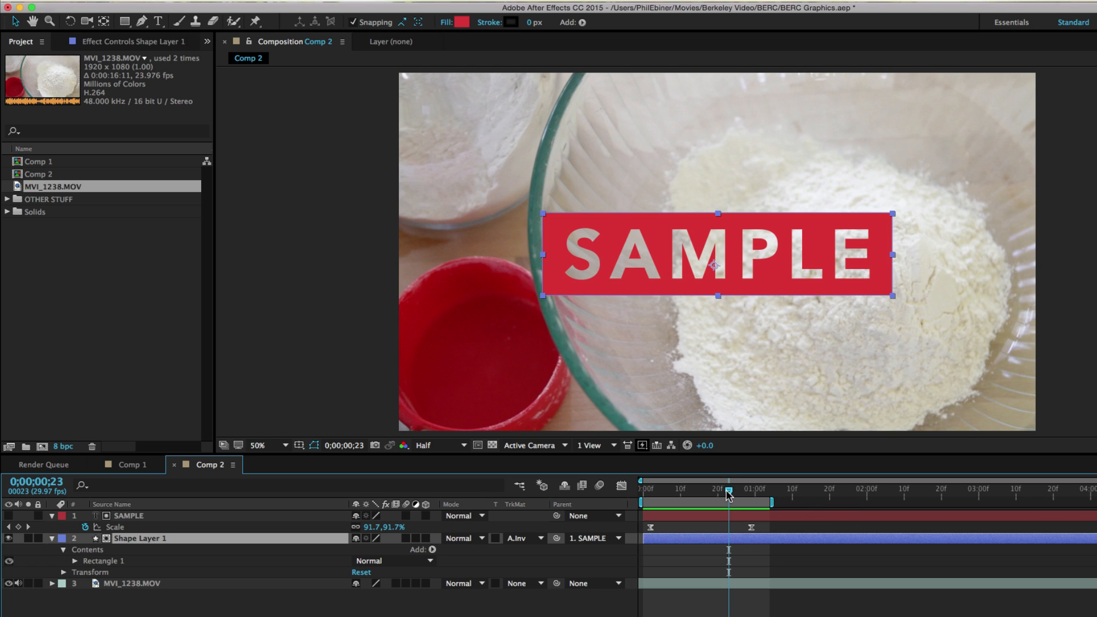
pyautogui.moveTo(729, 497)
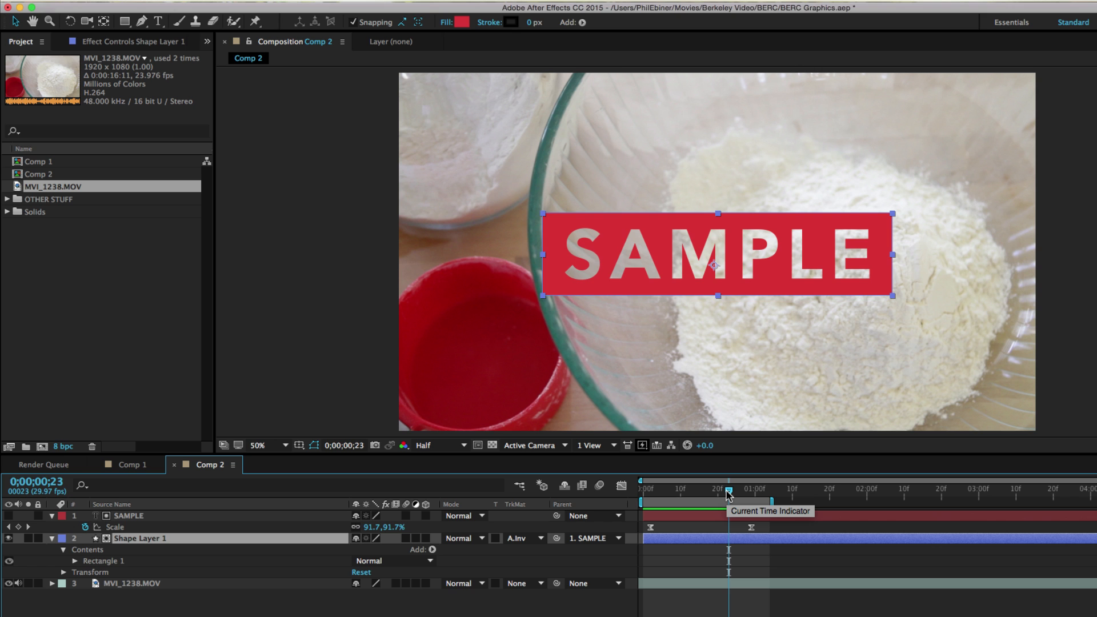